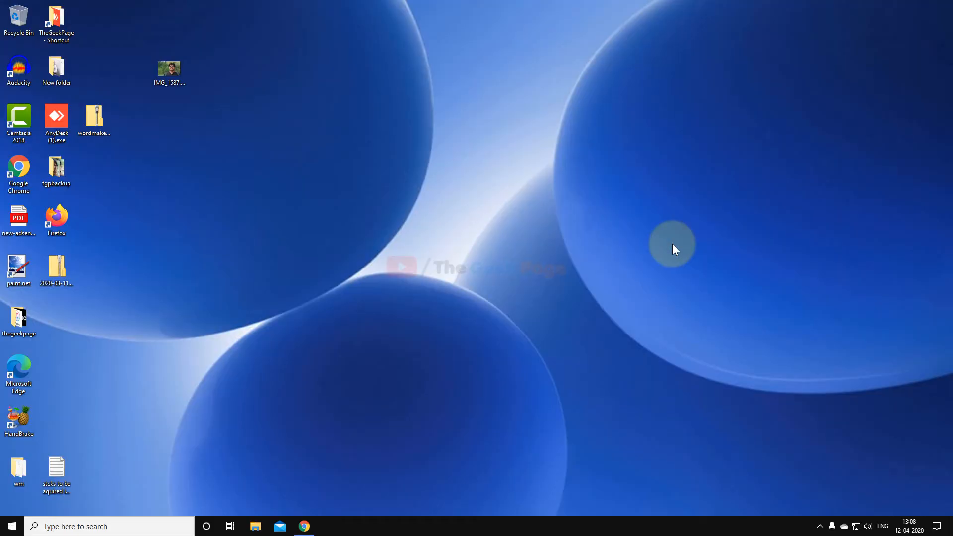
mouse_move(289, 420)
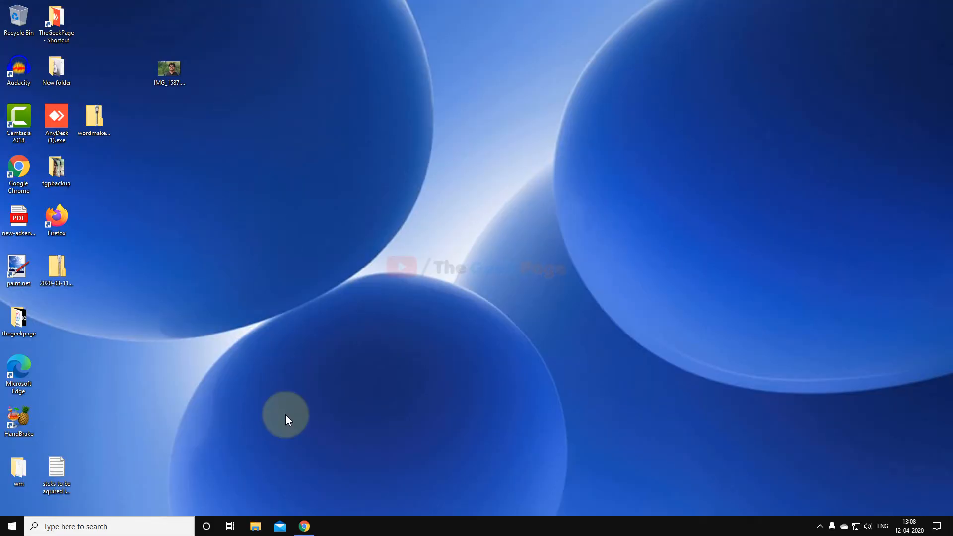
Step: Open File Explorer from the taskbar to show This PC with drives C:, D: and DVD
left_click(255, 527)
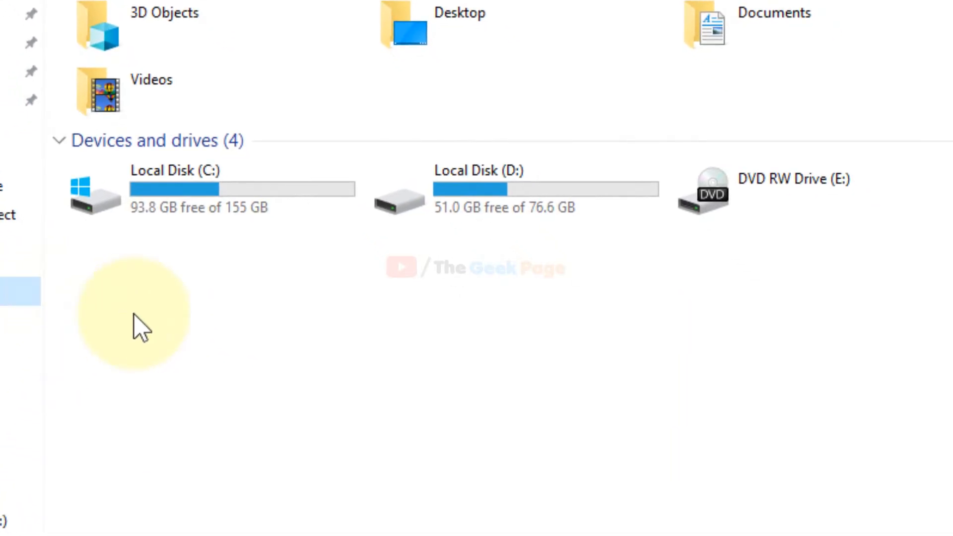
Step: Open the Properties window for Local Disk (C:) from its context menu
left_click(104, 92)
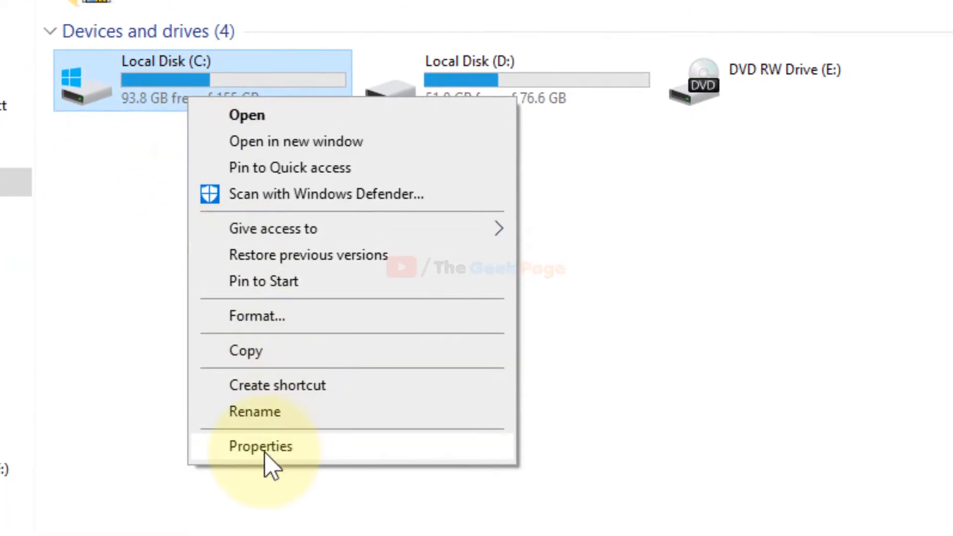
left_click(261, 446)
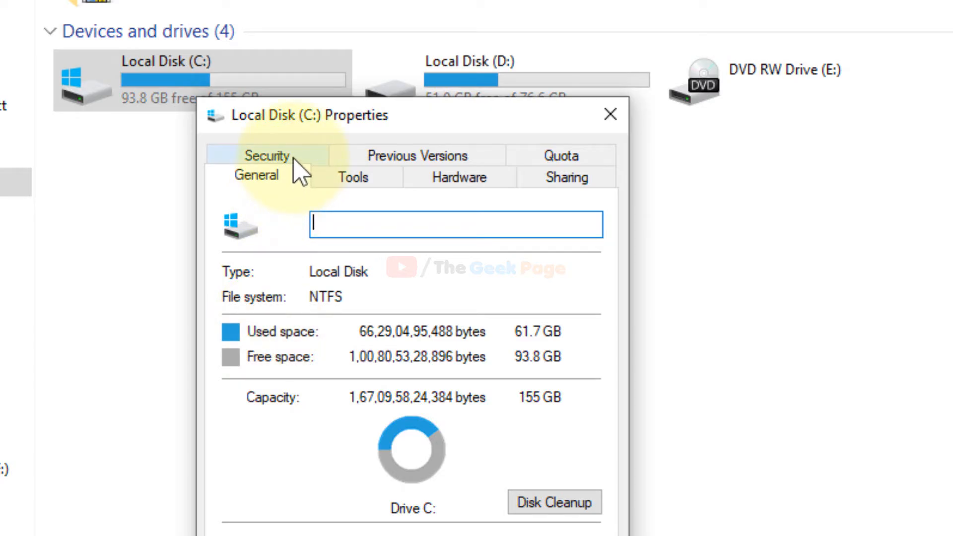
Step: From the C: drive's Security tab, edit permissions and bring up Select Users or Groups
left_click(267, 156)
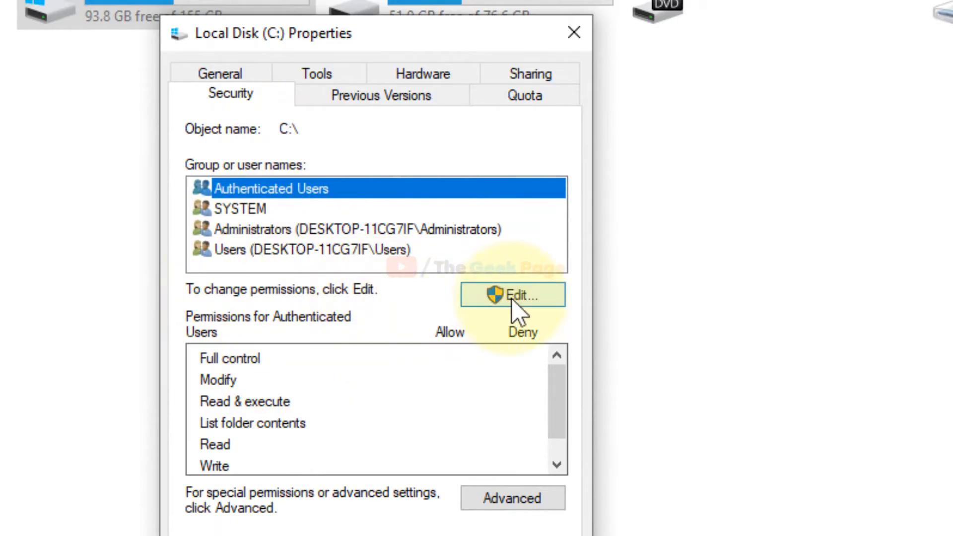
left_click(513, 295)
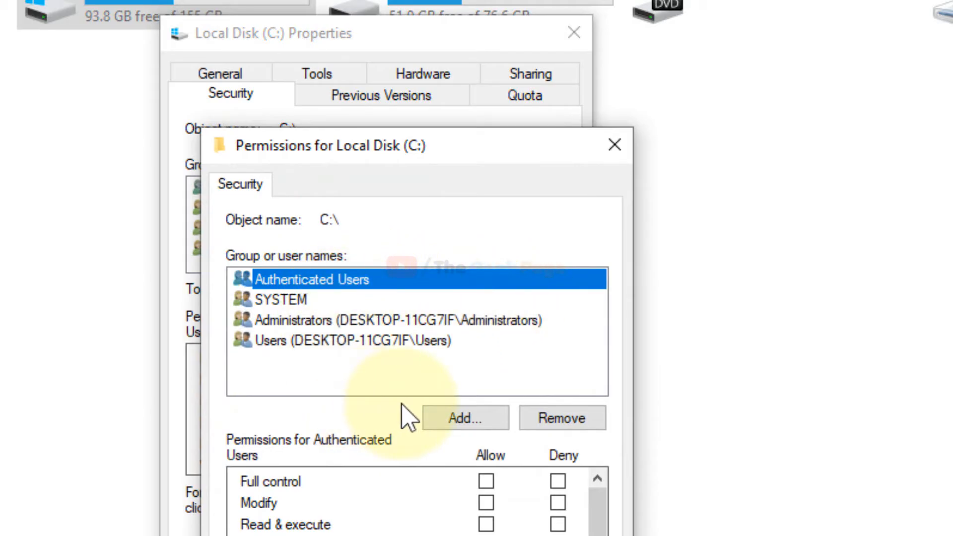
left_click(468, 418)
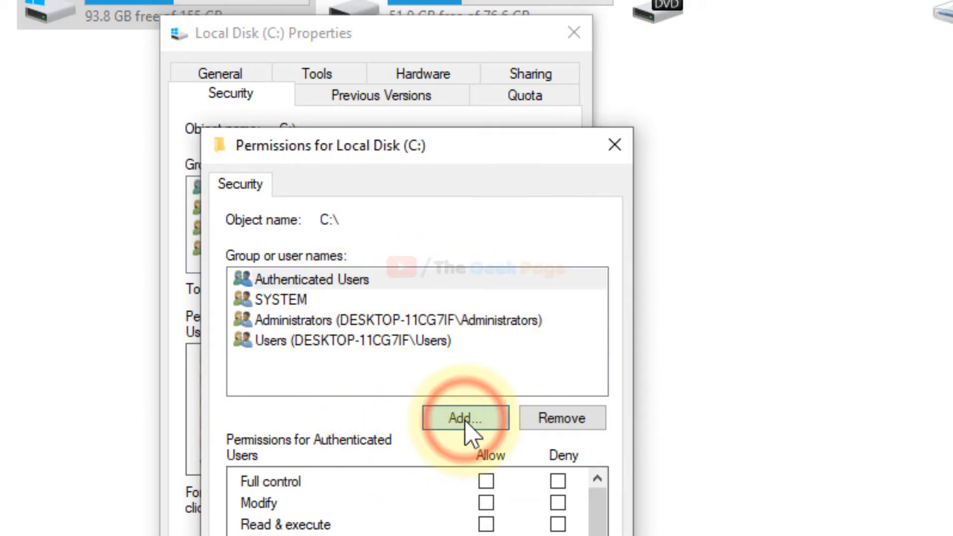
left_click(466, 419)
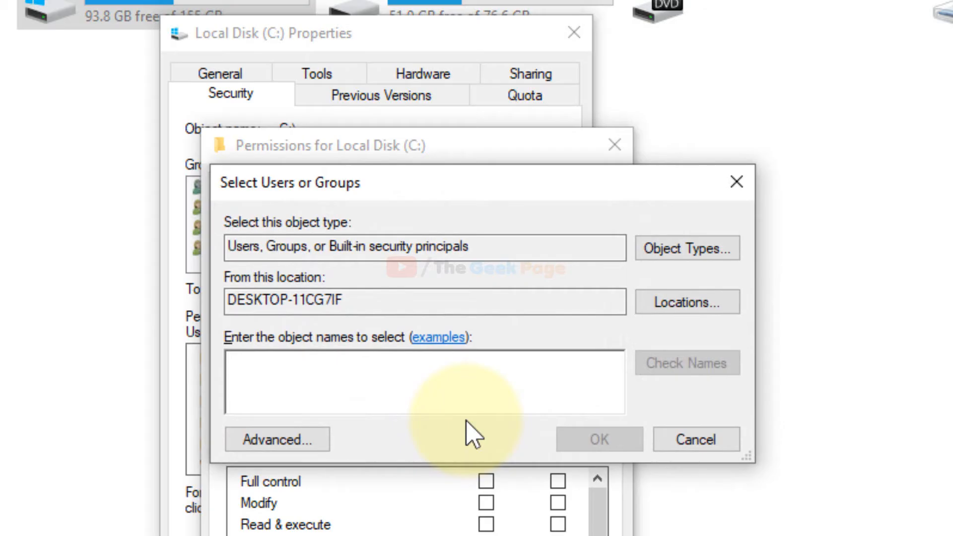
left_click(283, 453)
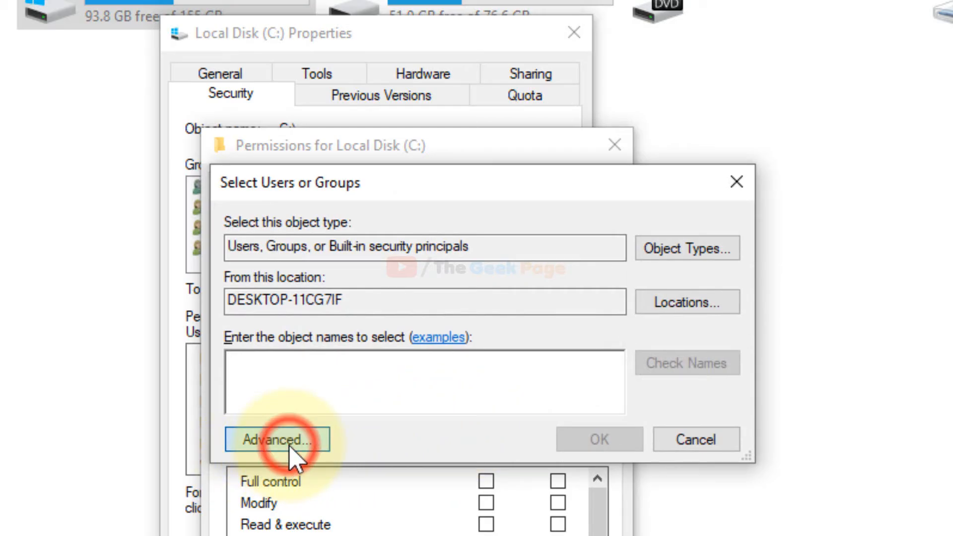
Step: Search all users and groups, pick Everyone, and add it to C: permissions
left_click(277, 439)
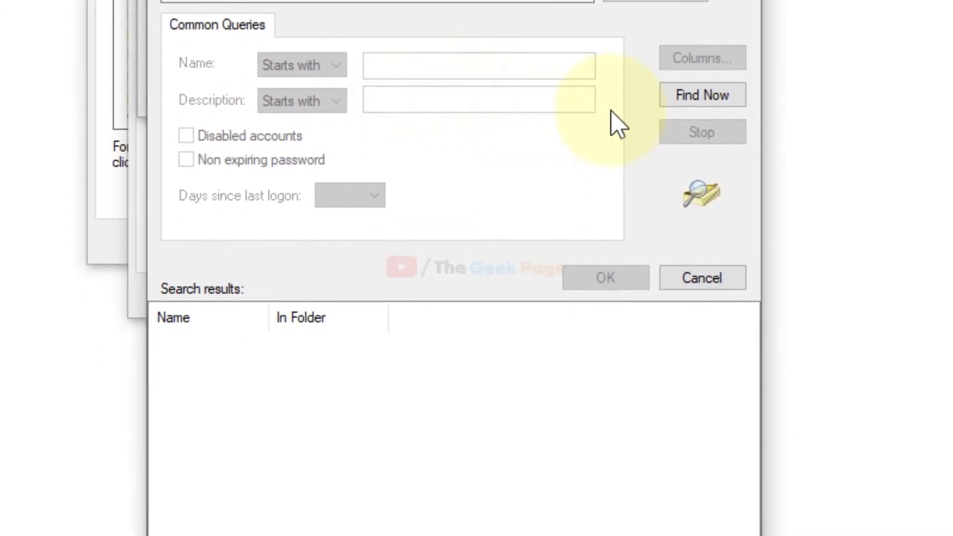
left_click(702, 94)
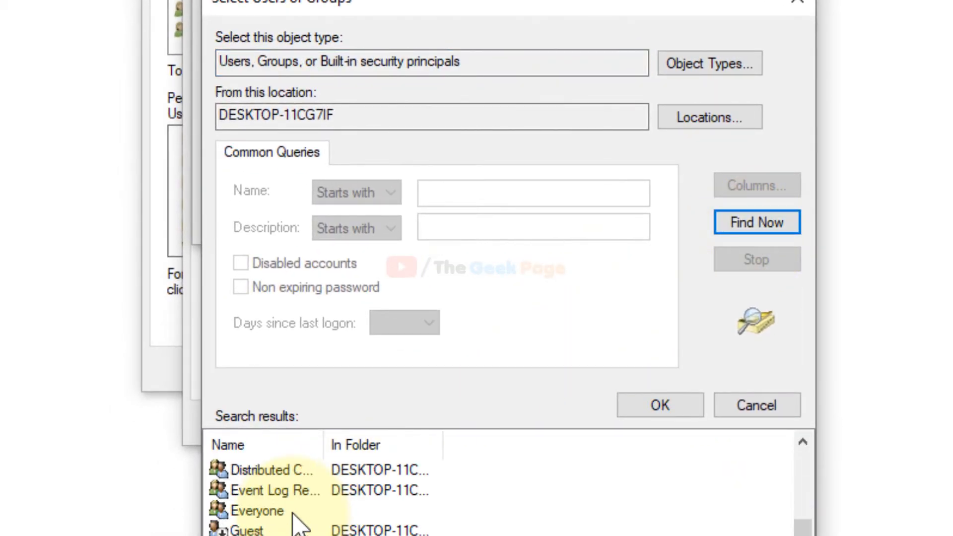
scroll("down", 3)
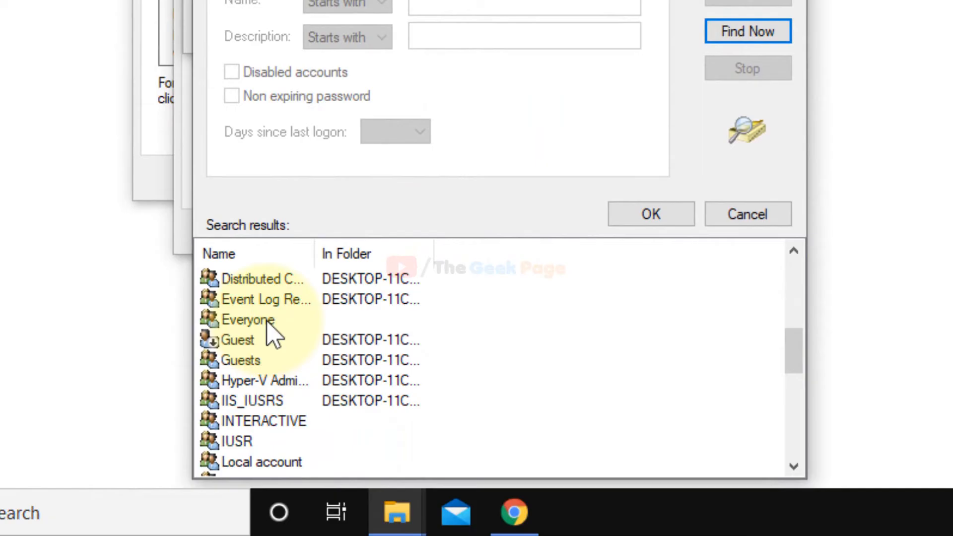
left_click(248, 320)
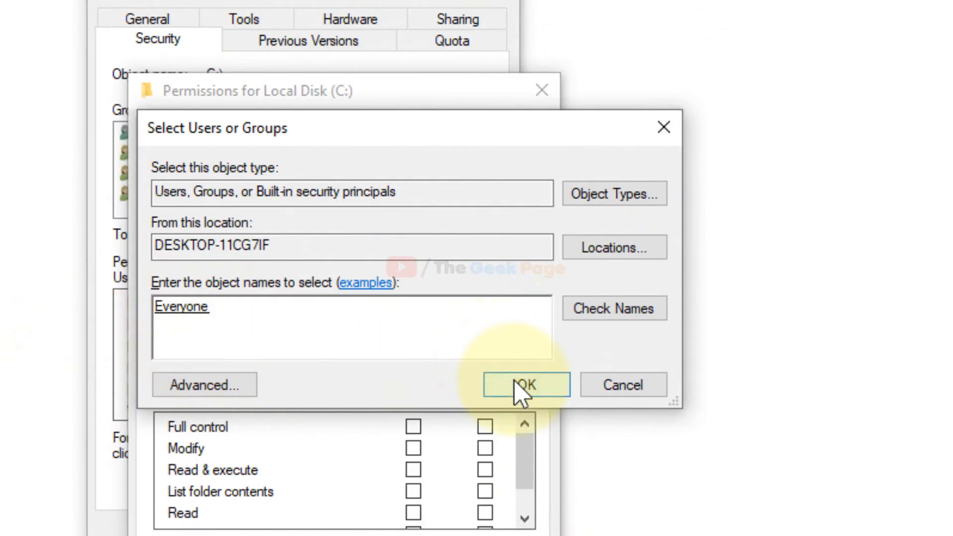
left_click(527, 384)
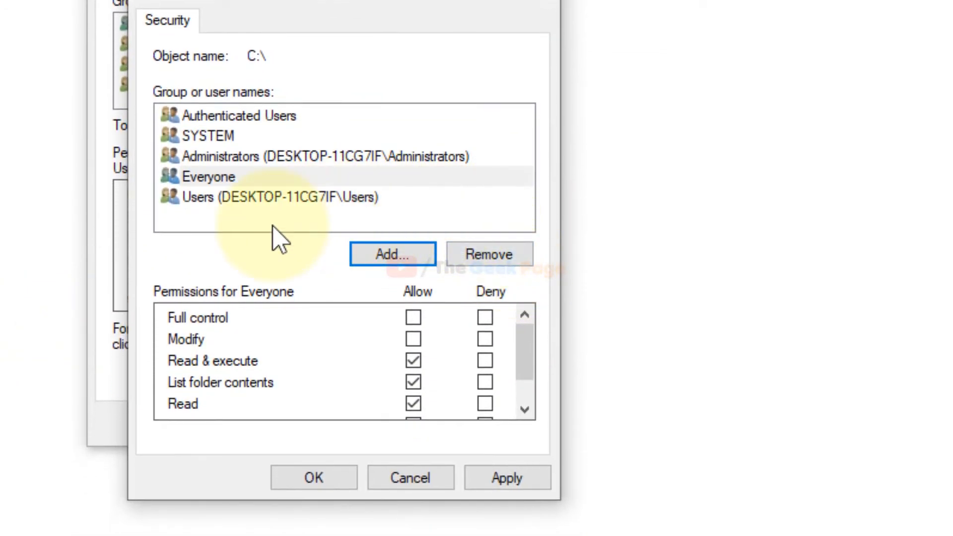
Step: Allow Full control for Everyone on the C: drive and apply it
left_click(413, 318)
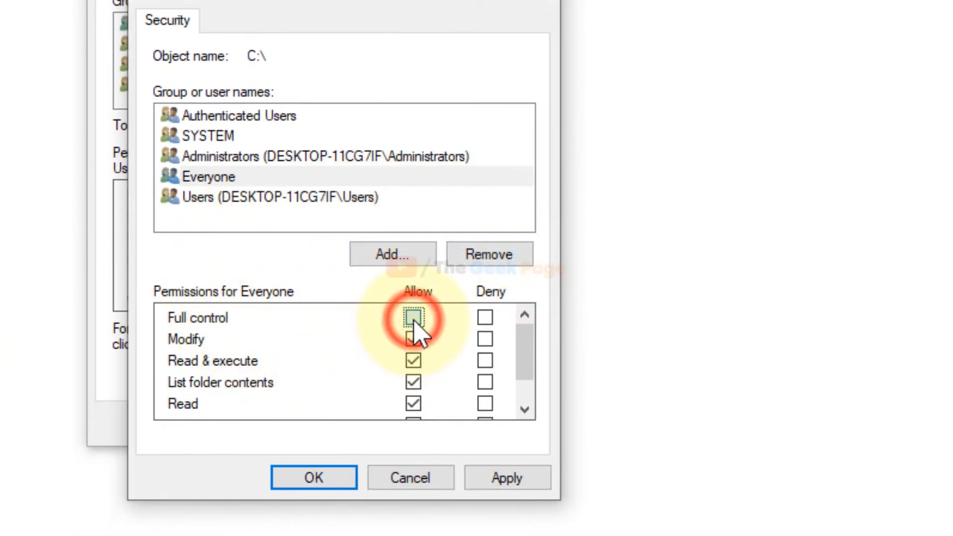
left_click(414, 317)
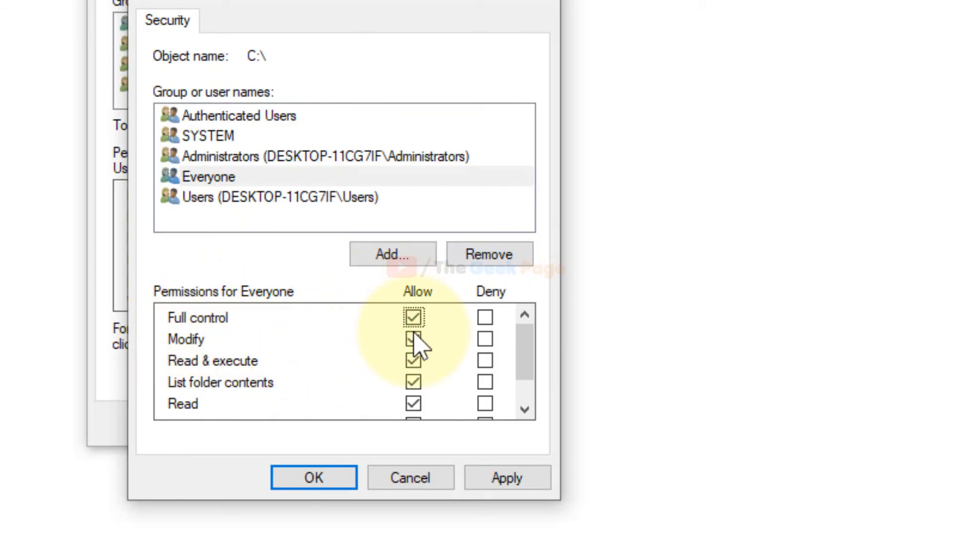
scroll("down", 3)
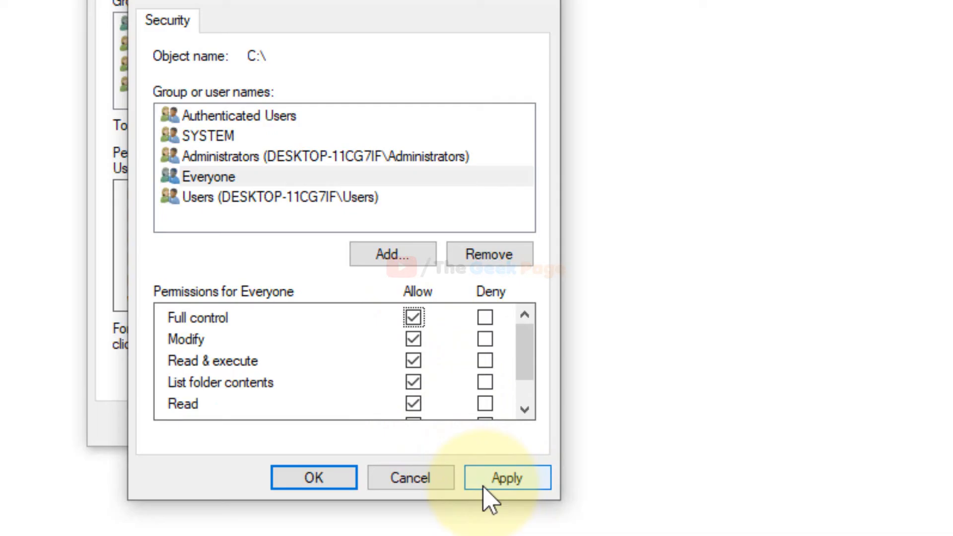
left_click(510, 477)
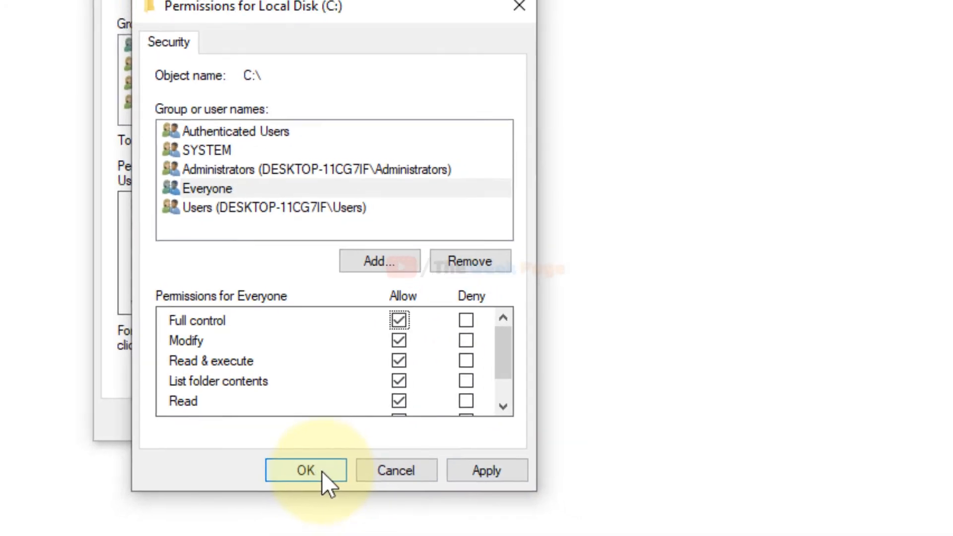